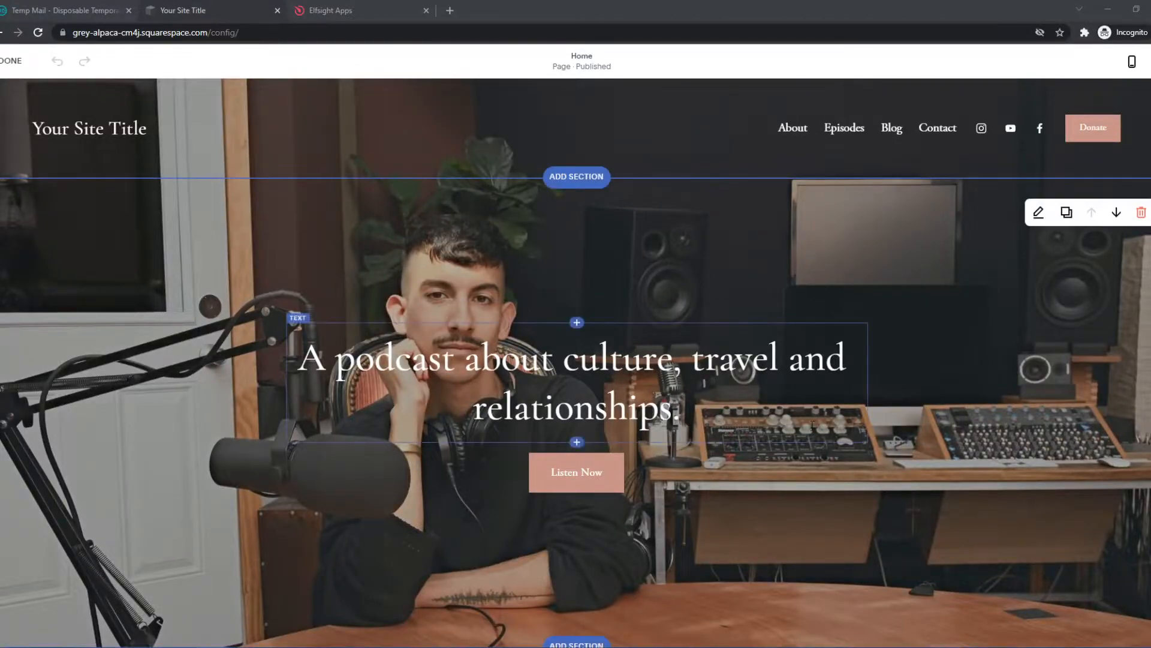
- Preview the recipes PDF enlarged, then put it away and return to the page editor
{"action": "scroll", "scroll_direction": "down", "scroll_amount": 3}
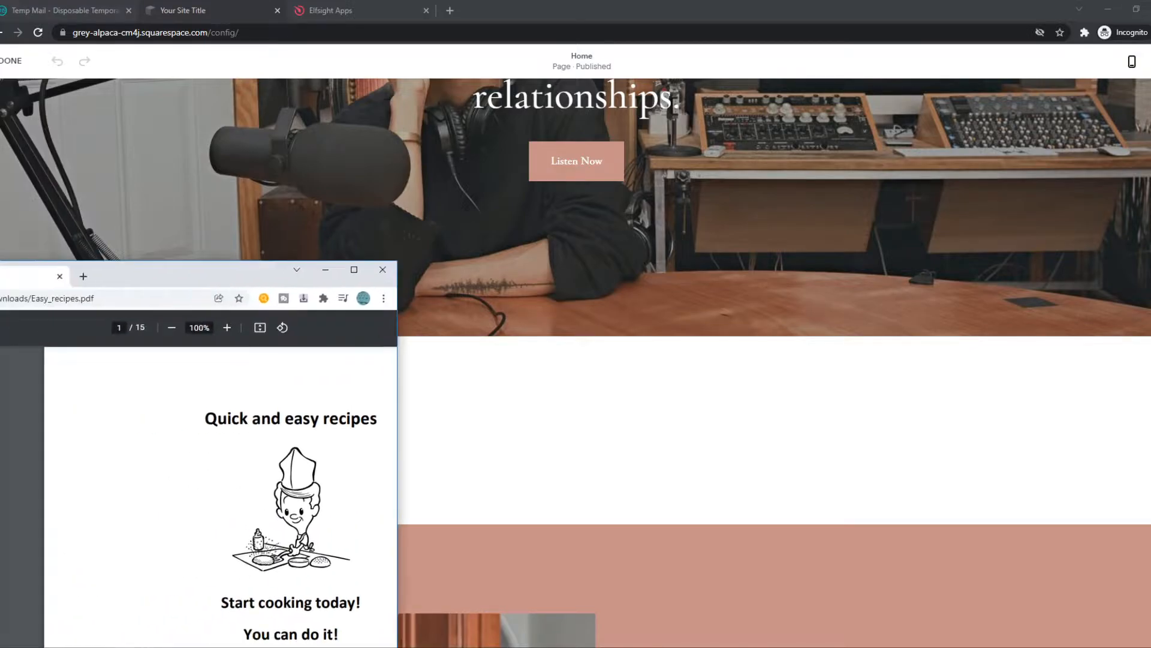
{"action": "left_click", "coordinate": [354, 269]}
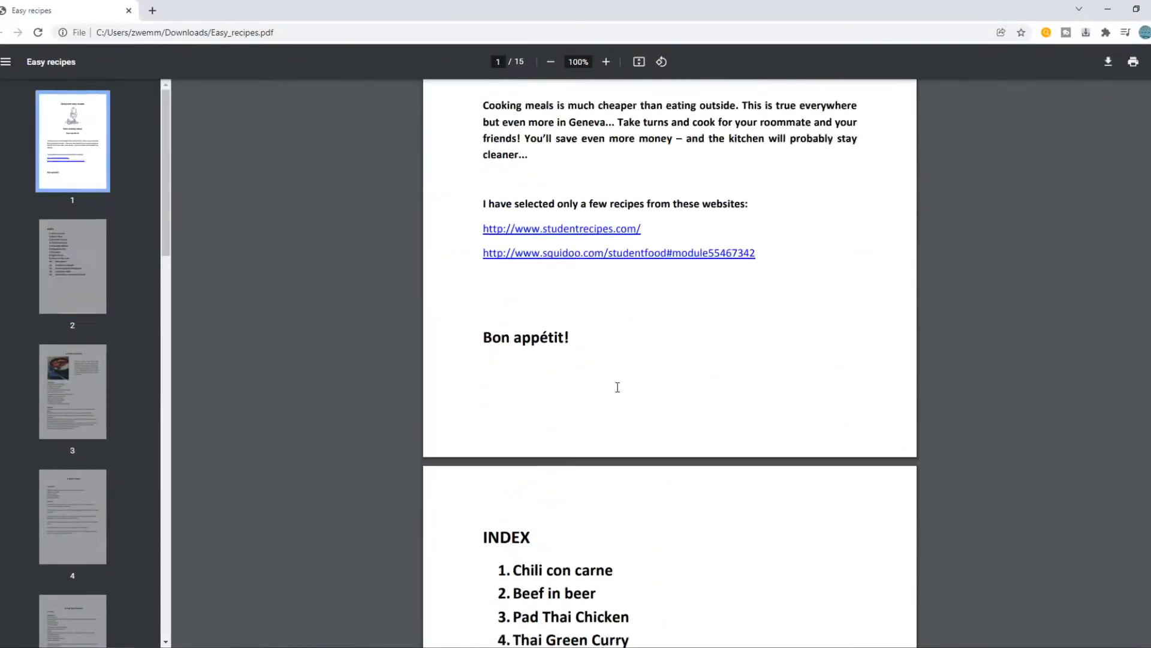
{"action": "scroll", "scroll_direction": "down", "scroll_amount": 3}
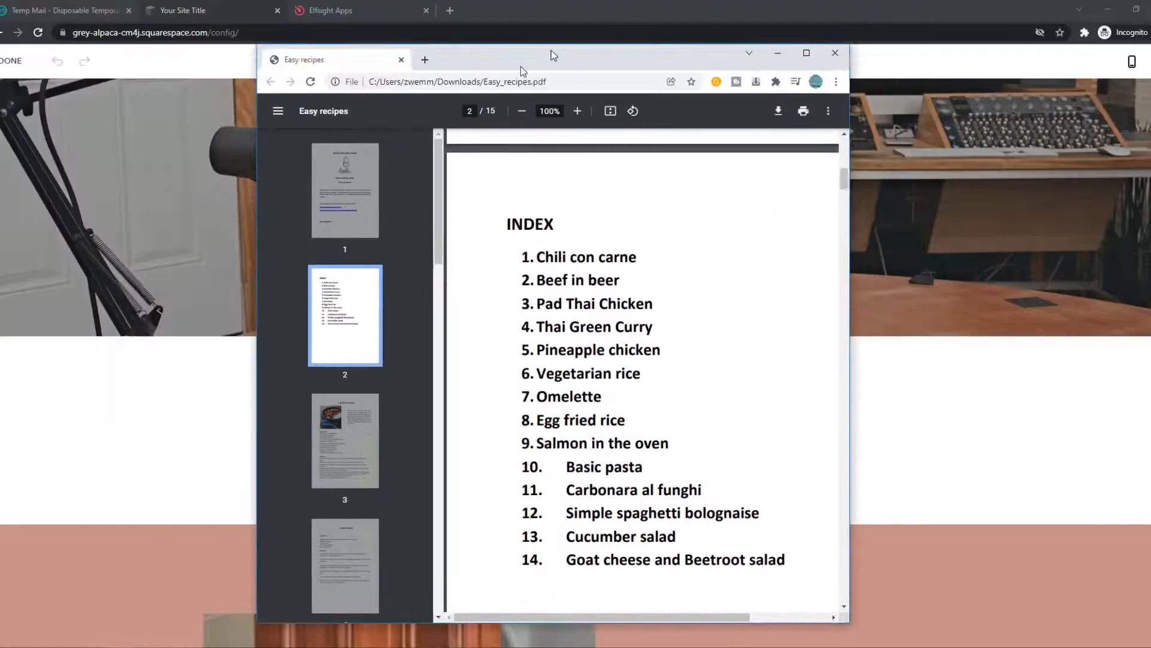
{"action": "left_click", "coordinate": [835, 54]}
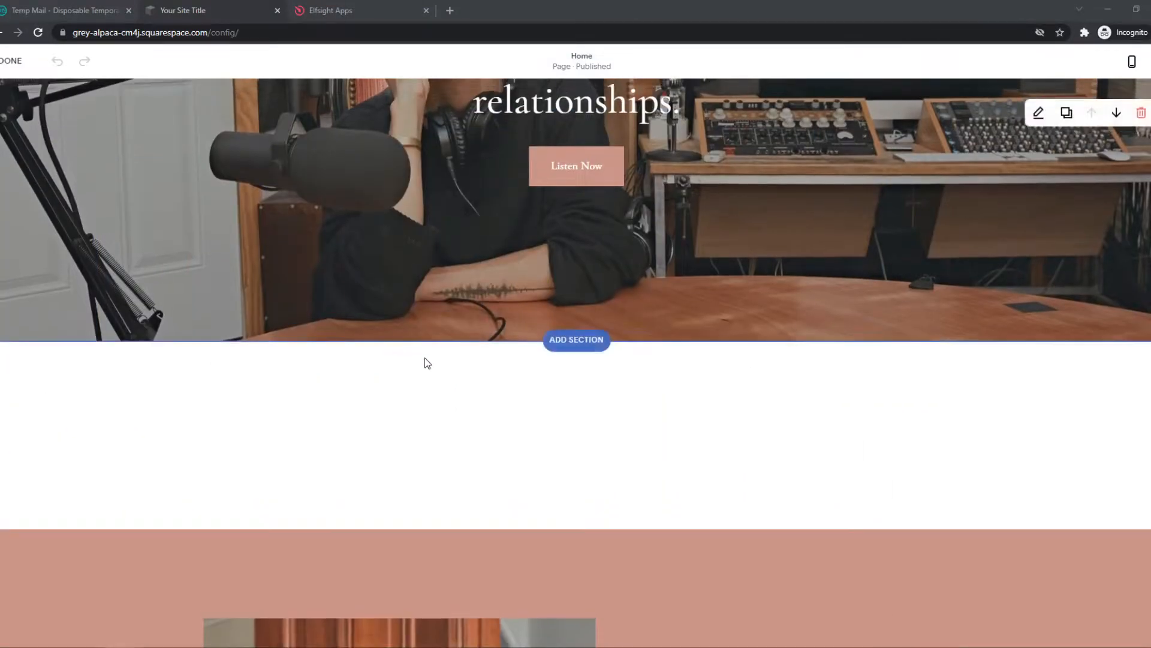
- Filter the Elfsight applications catalogue to 'pdf'
{"action": "left_click", "coordinate": [355, 9]}
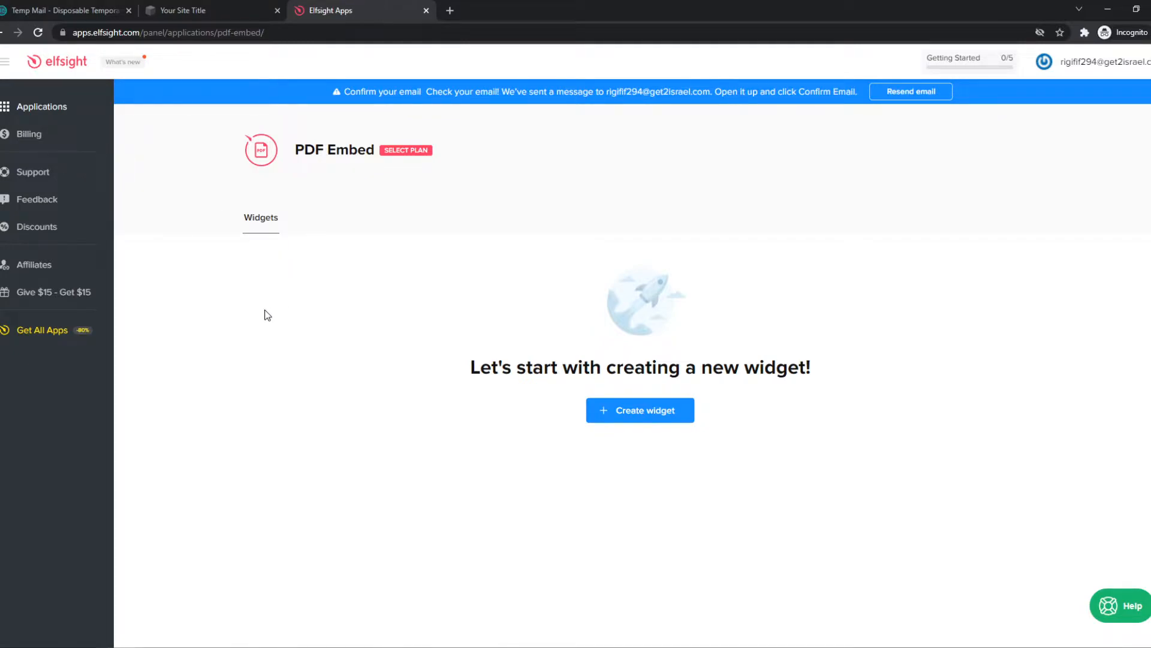
{"action": "mouse_move", "coordinate": [34, 172]}
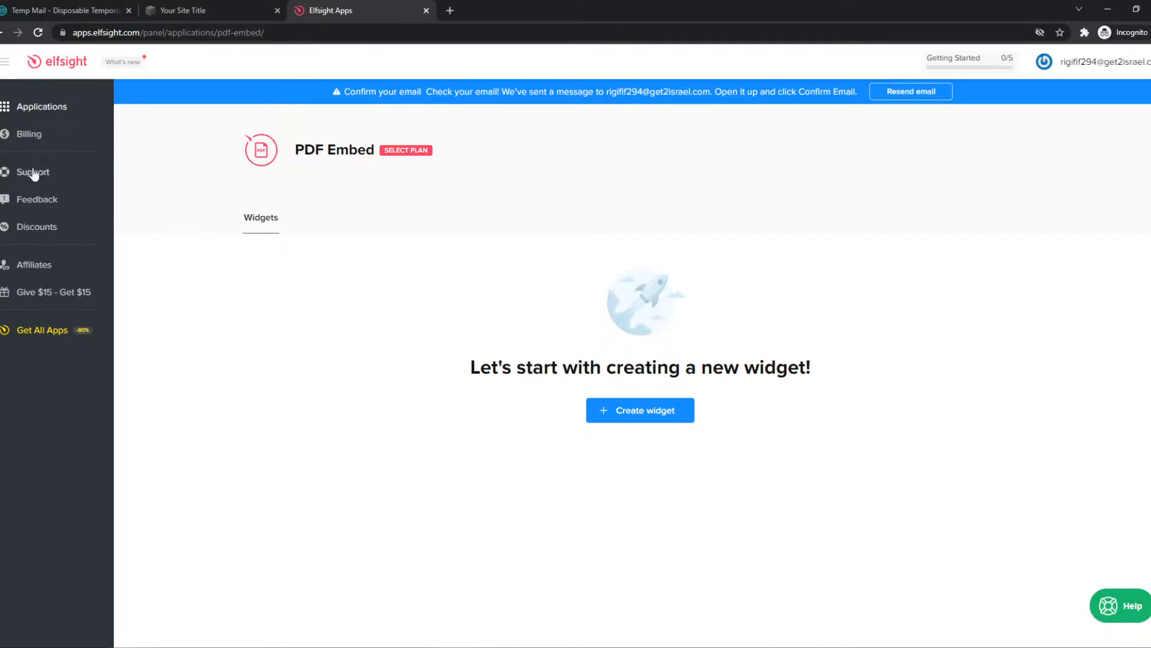
{"action": "left_click", "coordinate": [43, 107]}
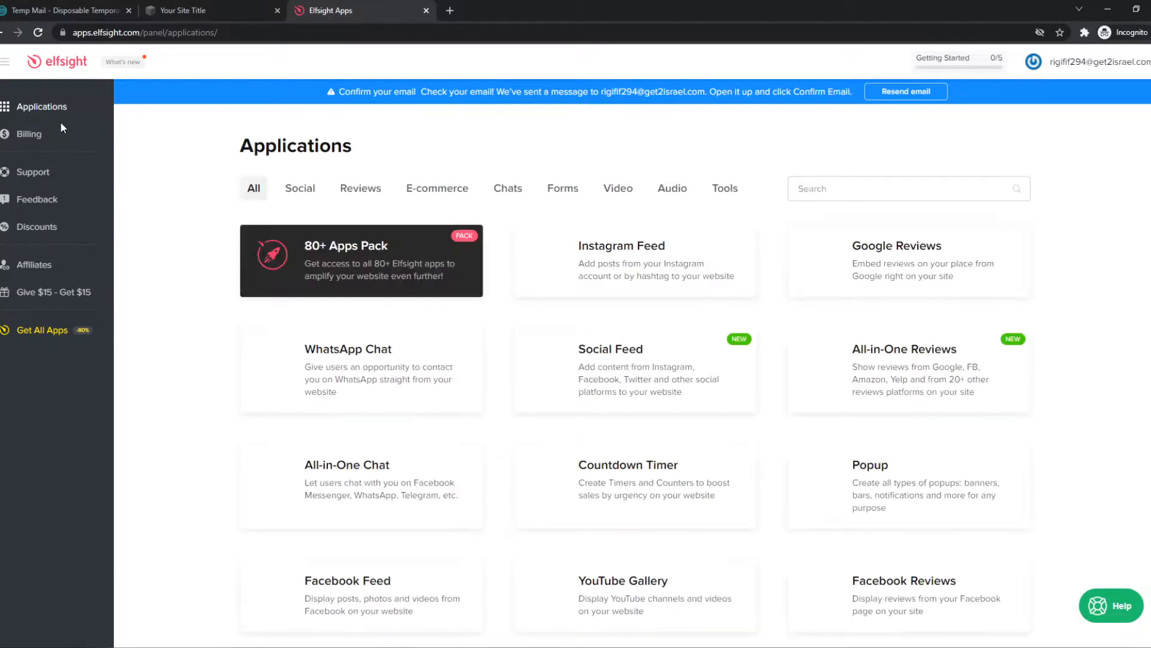
{"action": "type", "text": "pdf"}
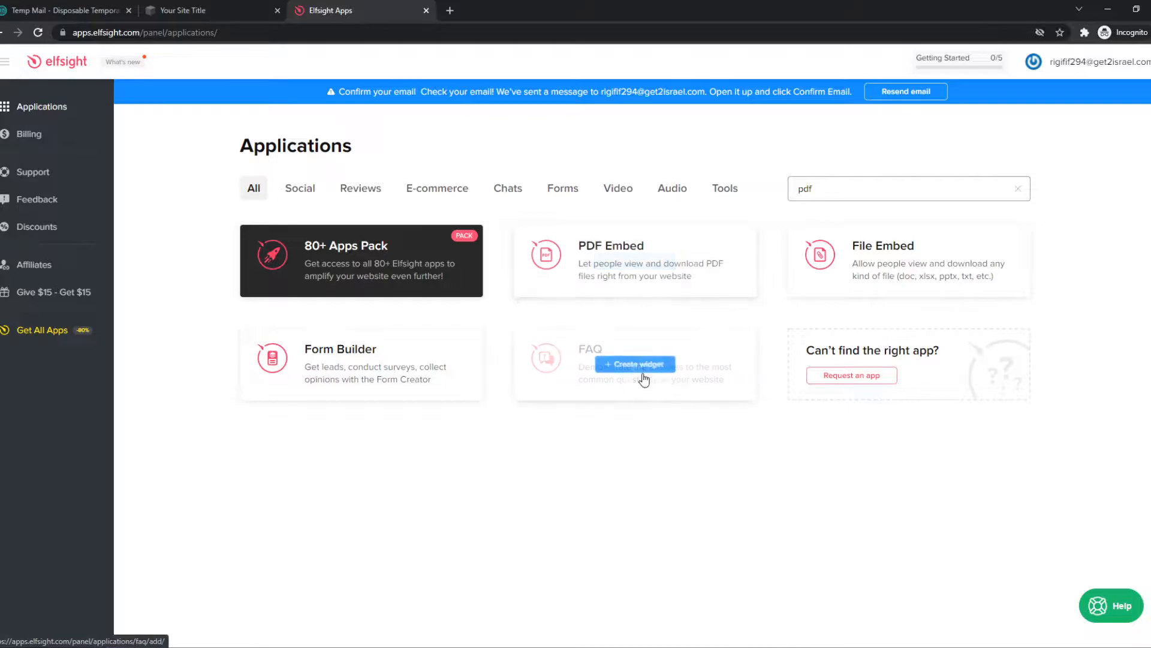
{"action": "mouse_move", "coordinate": [523, 242]}
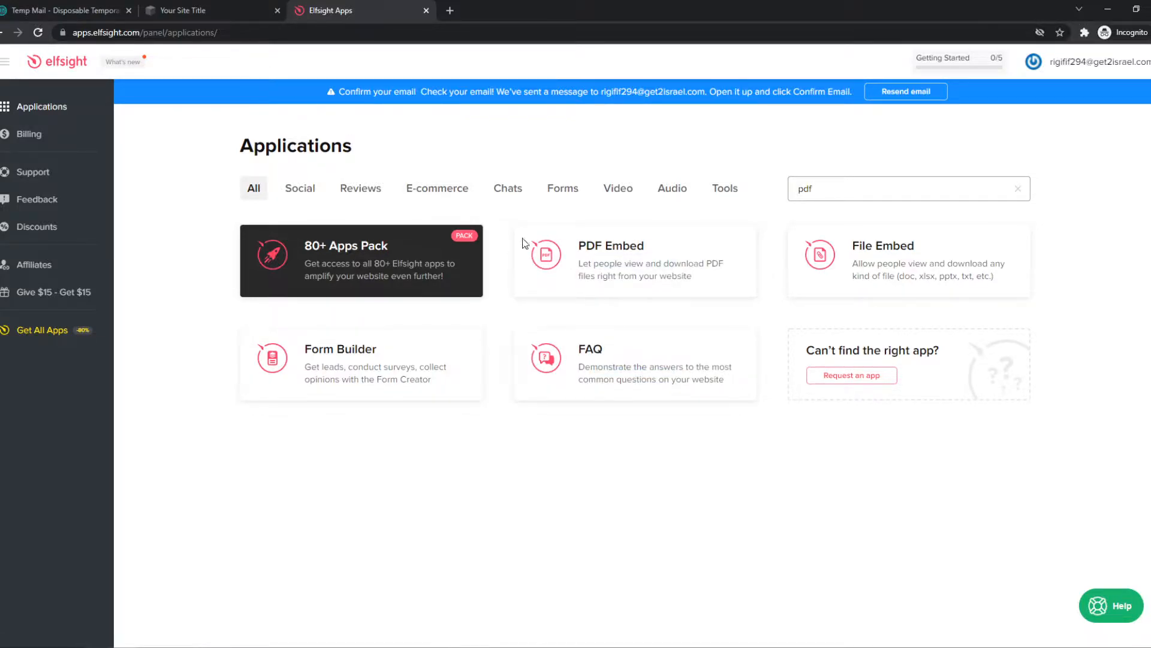
- Create a new PDF Embed widget from the Embed PDF File template
{"action": "left_click", "coordinate": [610, 261]}
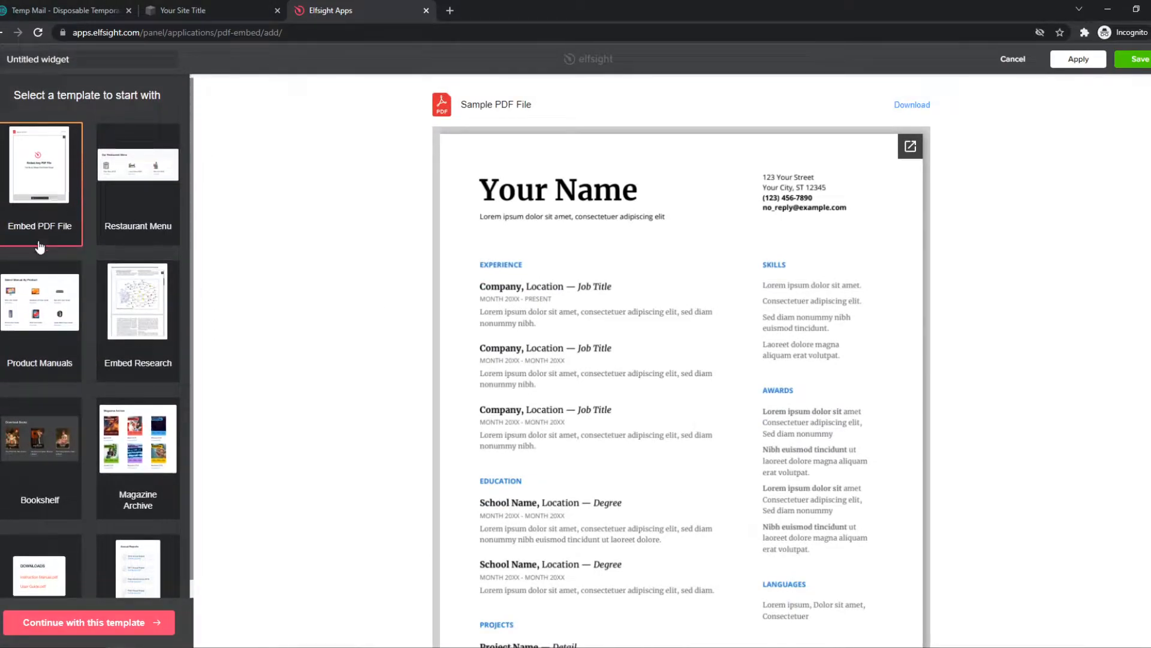
{"action": "scroll", "scroll_direction": "down", "scroll_amount": 3}
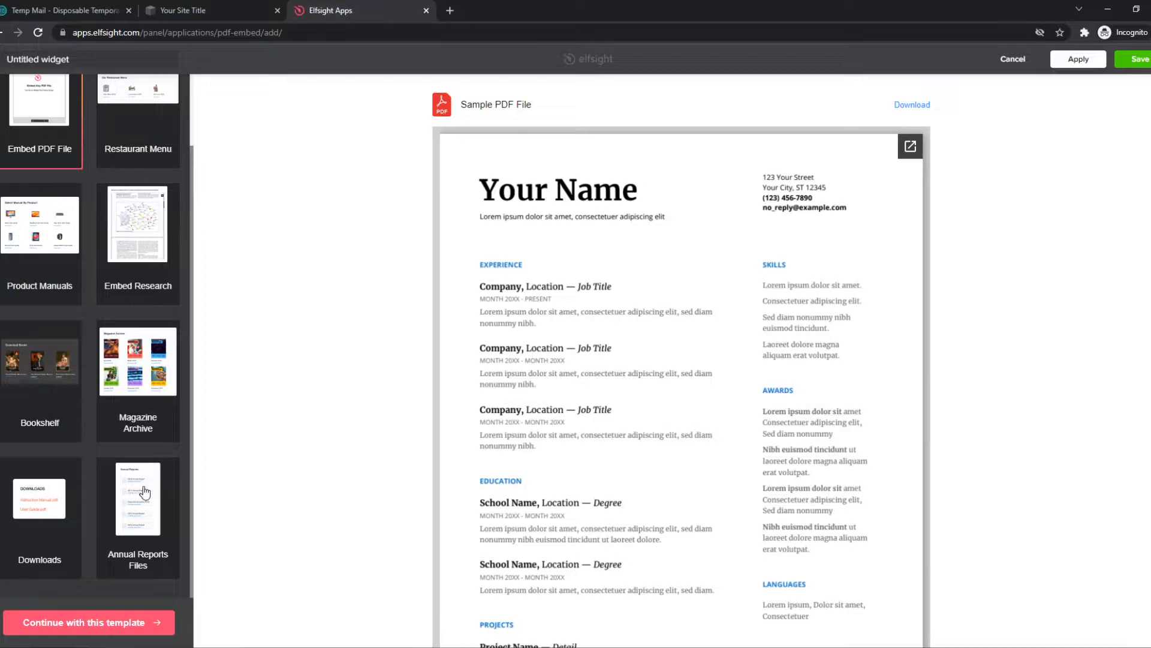
{"action": "left_click", "coordinate": [92, 621]}
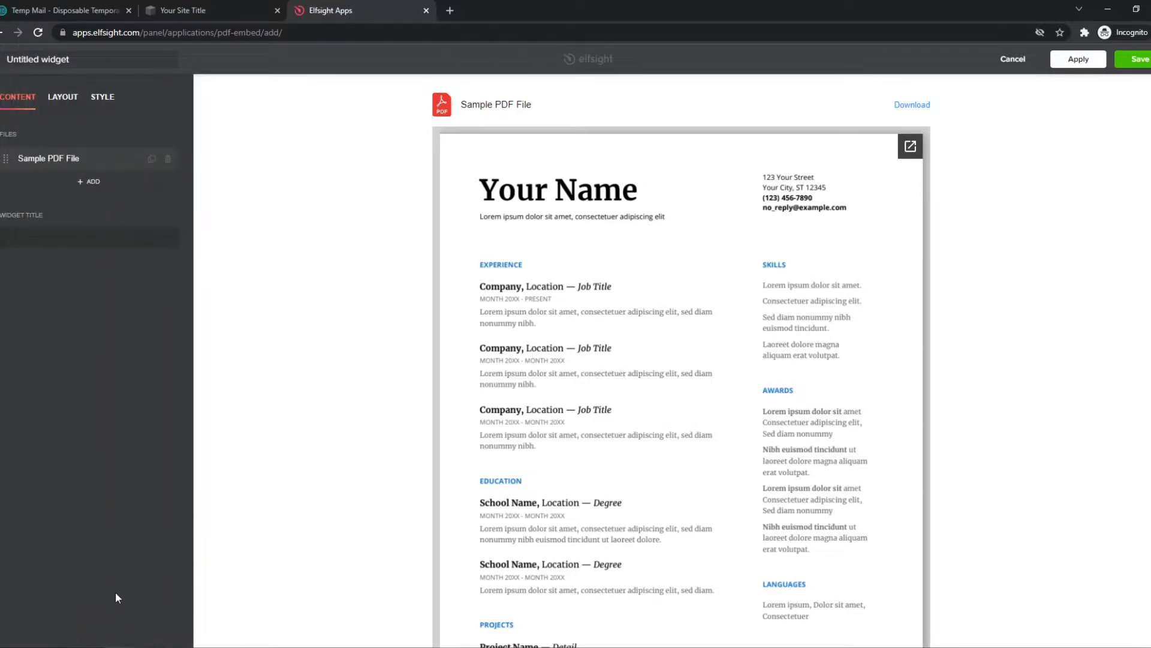
{"action": "mouse_move", "coordinate": [64, 98]}
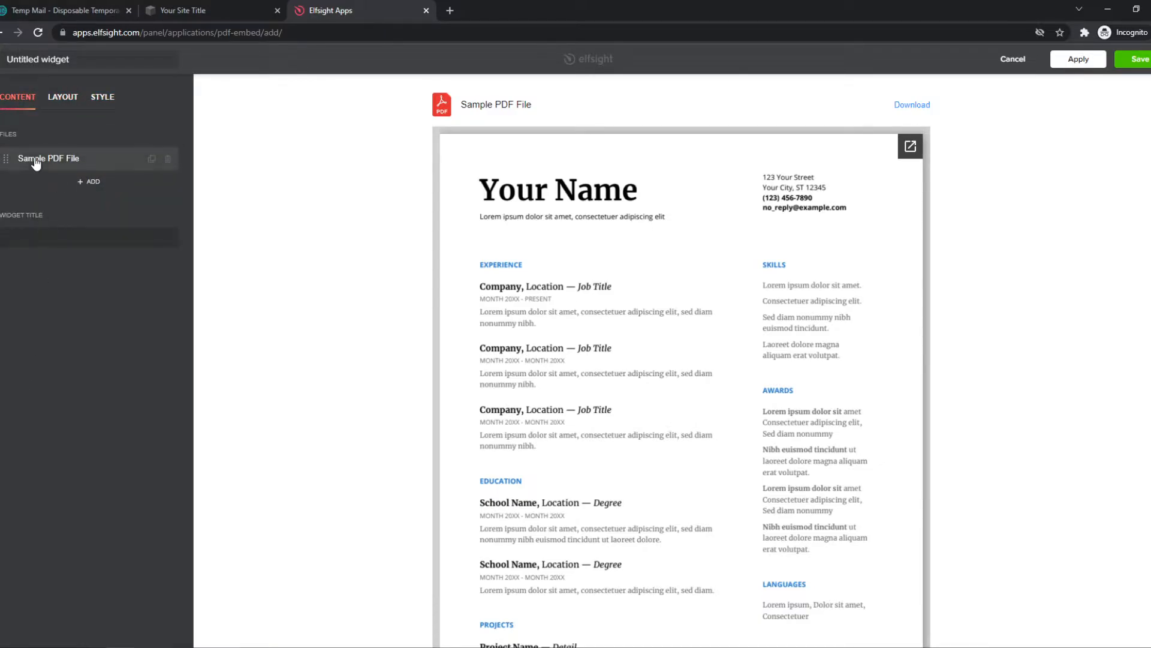
- Upload Easy_recipes.pdf as the preview image of the sample file entry
{"action": "left_click", "coordinate": [48, 158]}
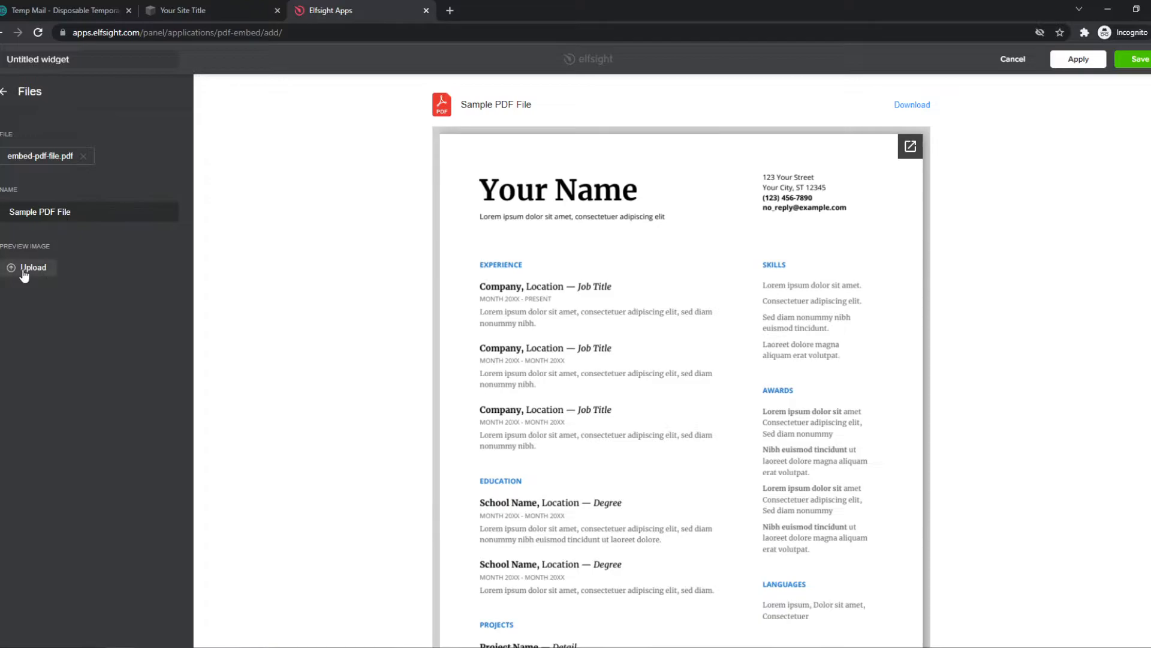
{"action": "left_click", "coordinate": [27, 268]}
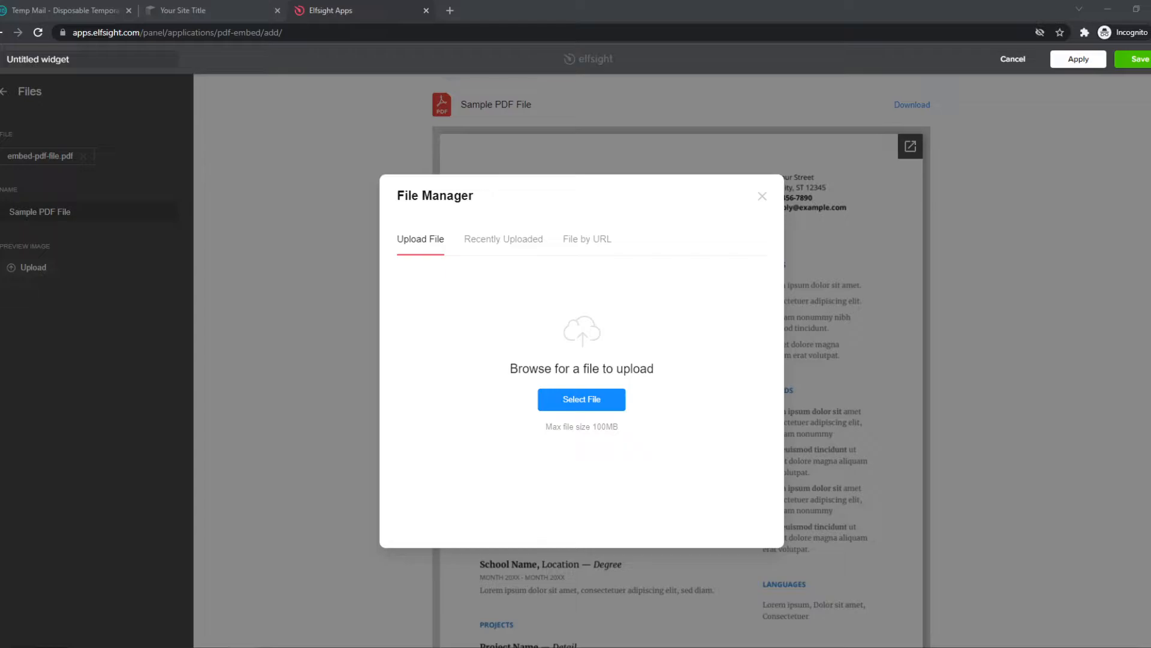
{"action": "left_click", "coordinate": [581, 399]}
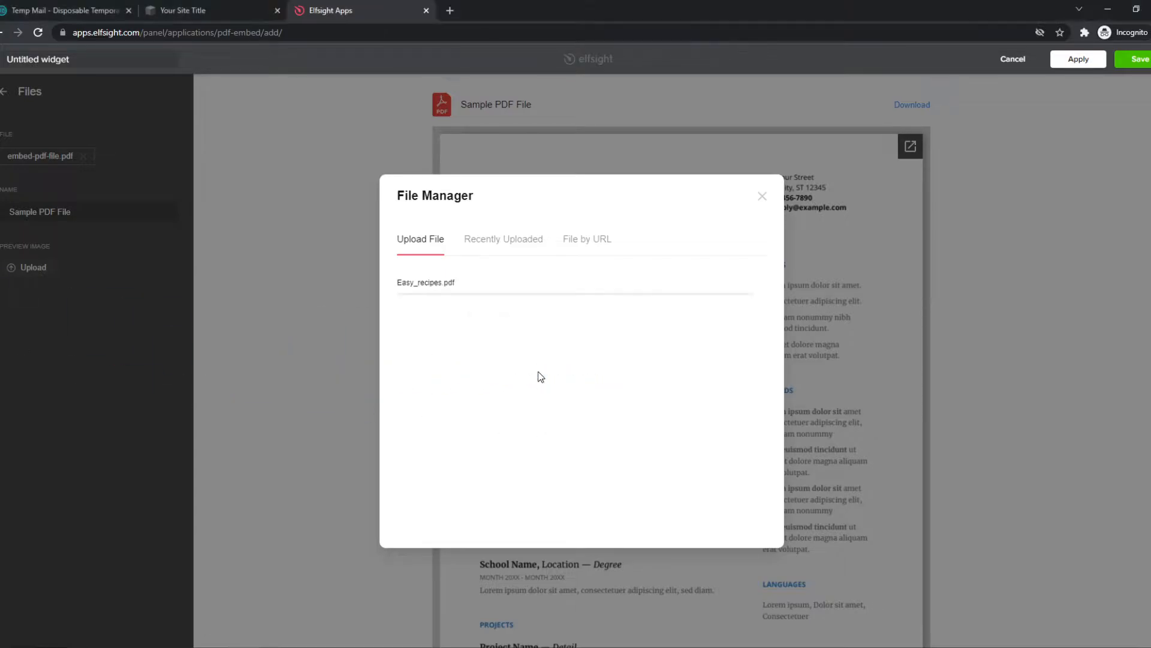
{"action": "left_click", "coordinate": [426, 282]}
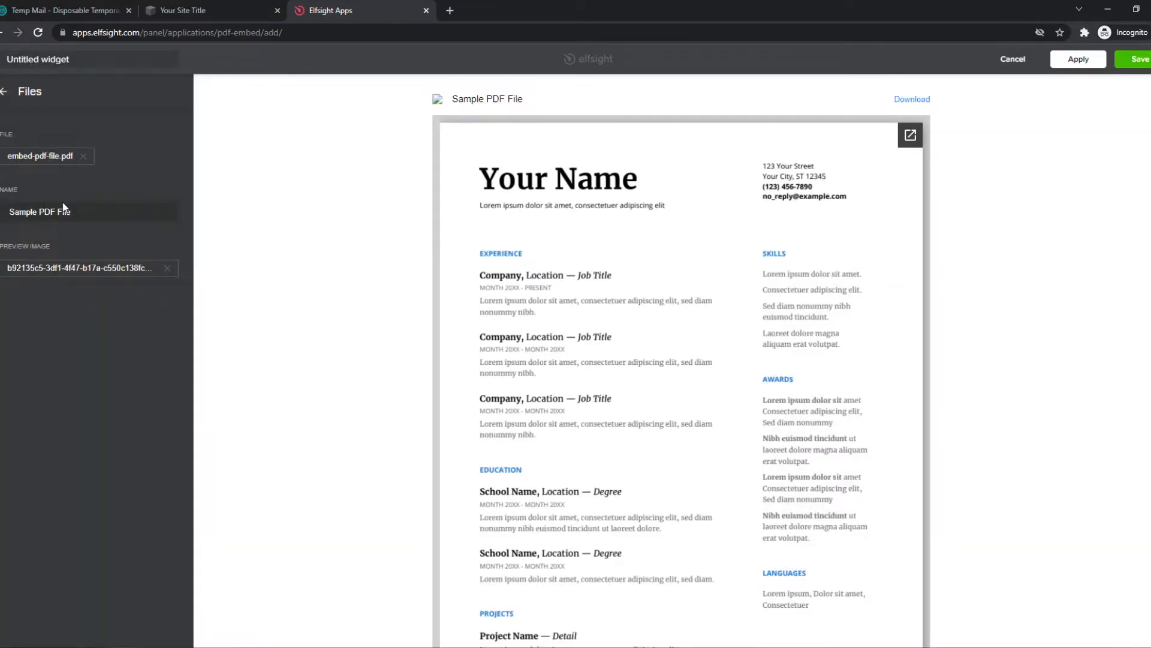
{"action": "mouse_move", "coordinate": [412, 231]}
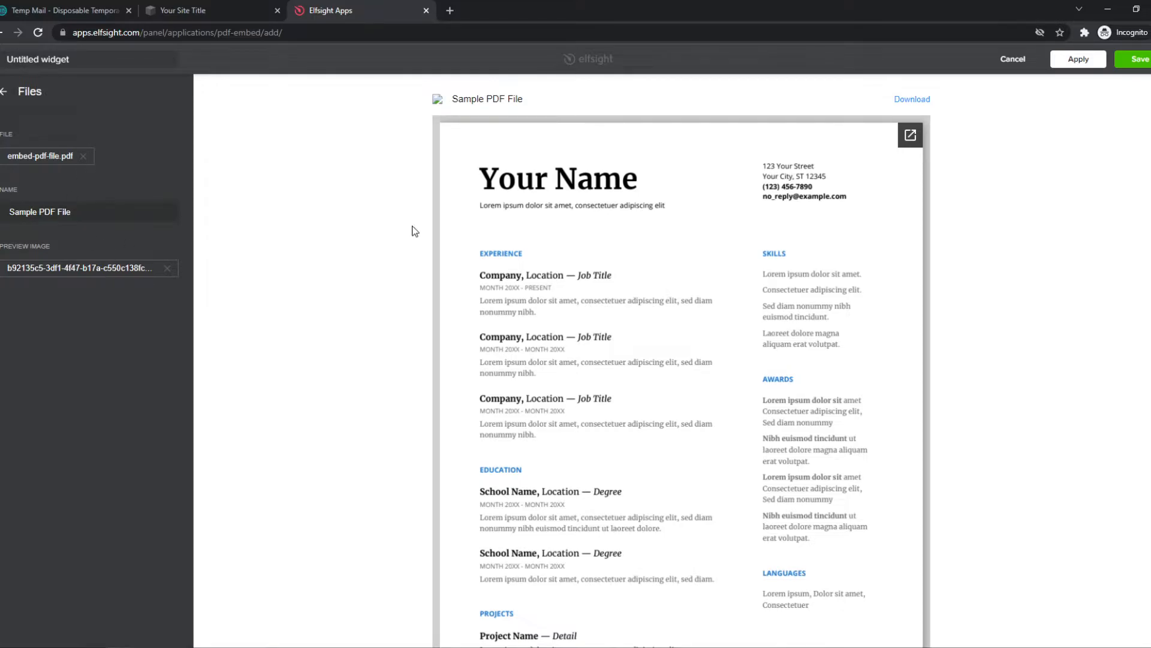
{"action": "mouse_move", "coordinate": [95, 171]}
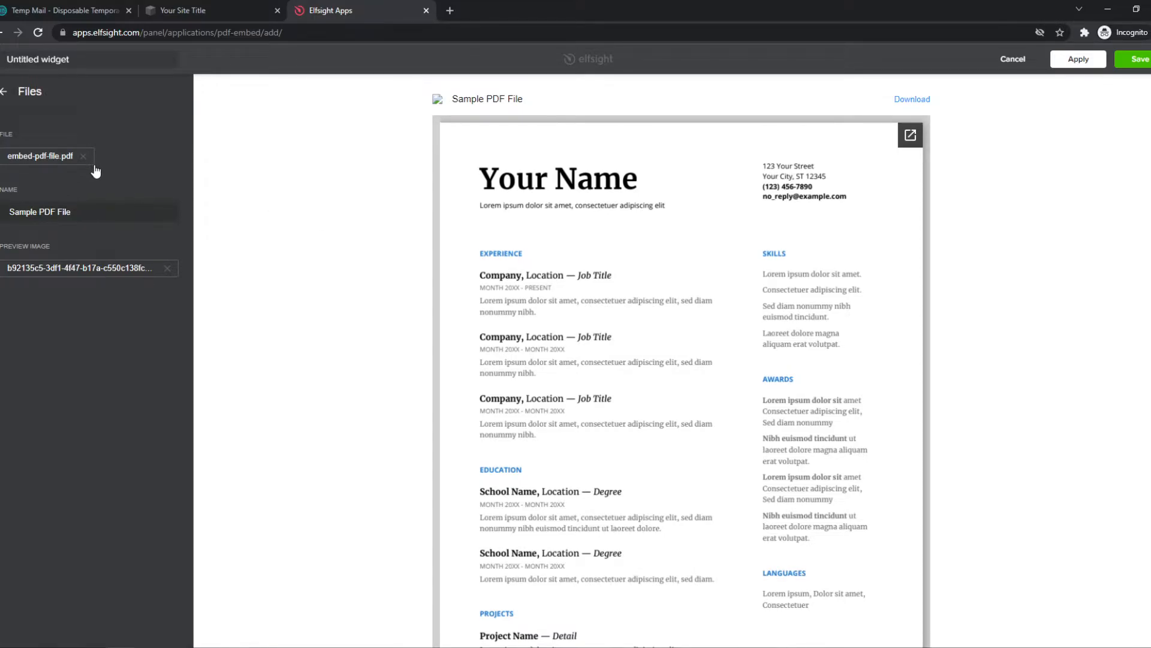
{"action": "mouse_move", "coordinate": [6, 123]}
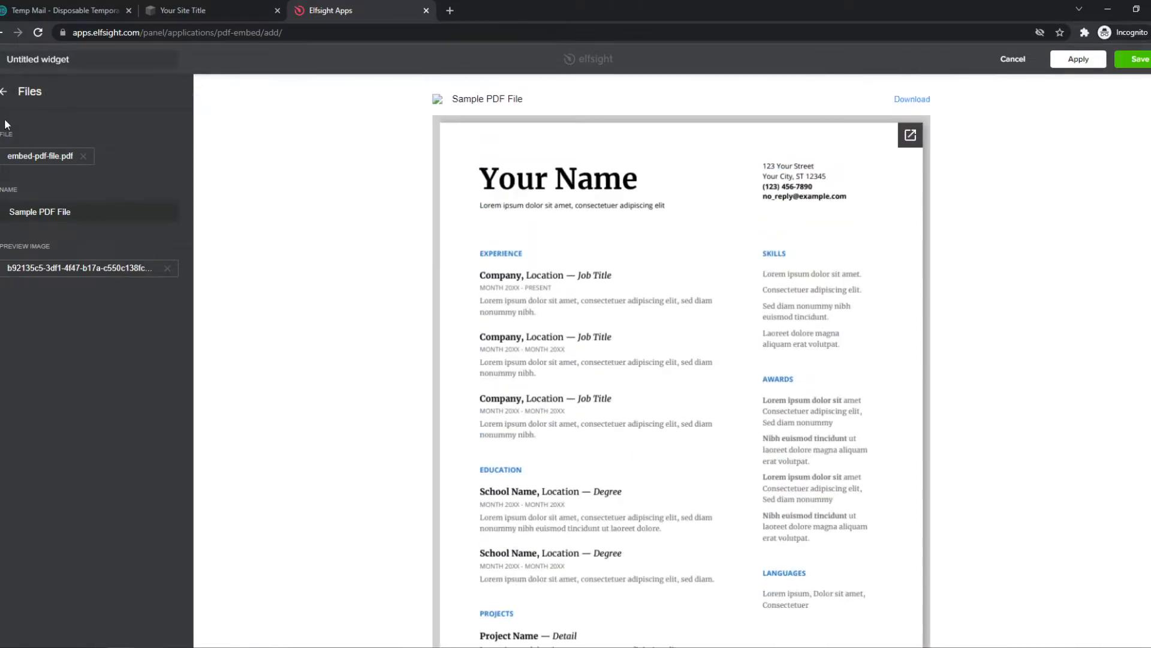
- Replace the sample file with Easy_recipes.pdf uploaded through the file manager
{"action": "left_click", "coordinate": [7, 91]}
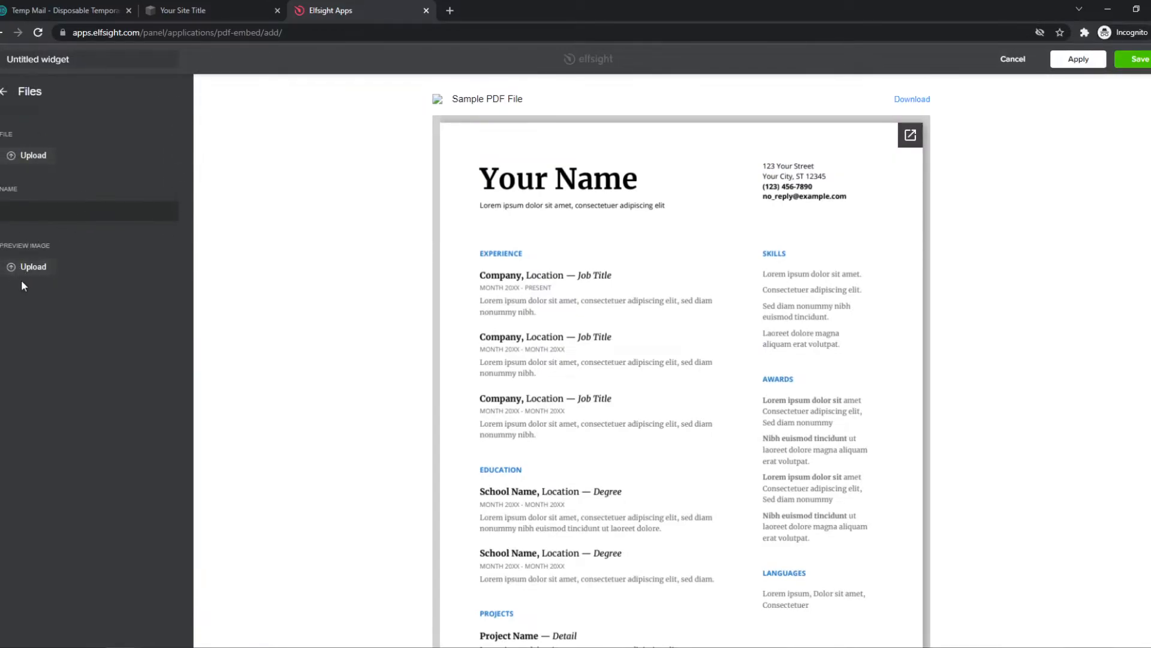
{"action": "left_click", "coordinate": [28, 266]}
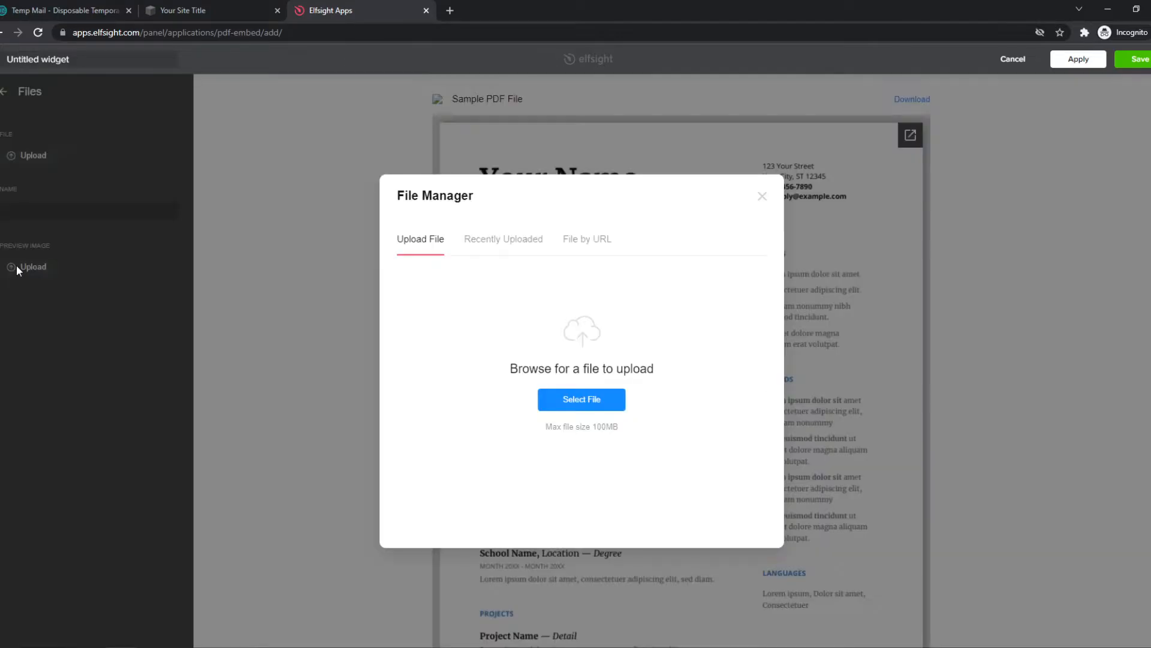
{"action": "left_click", "coordinate": [504, 238]}
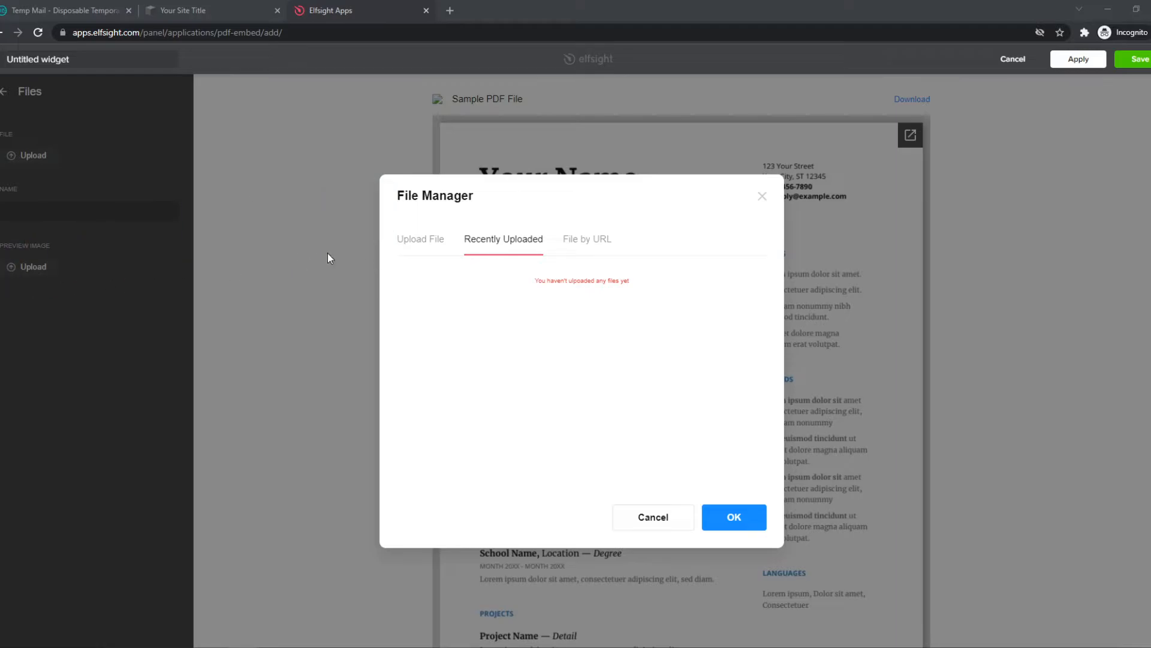
{"action": "left_click", "coordinate": [419, 238]}
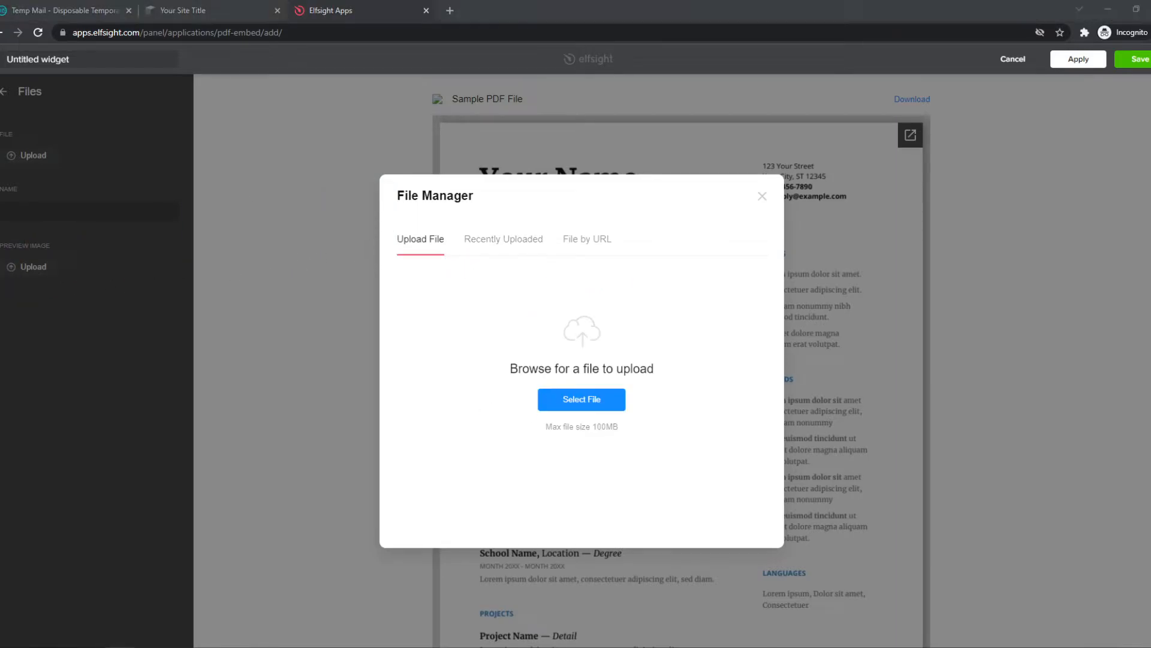
{"action": "left_click", "coordinate": [582, 399]}
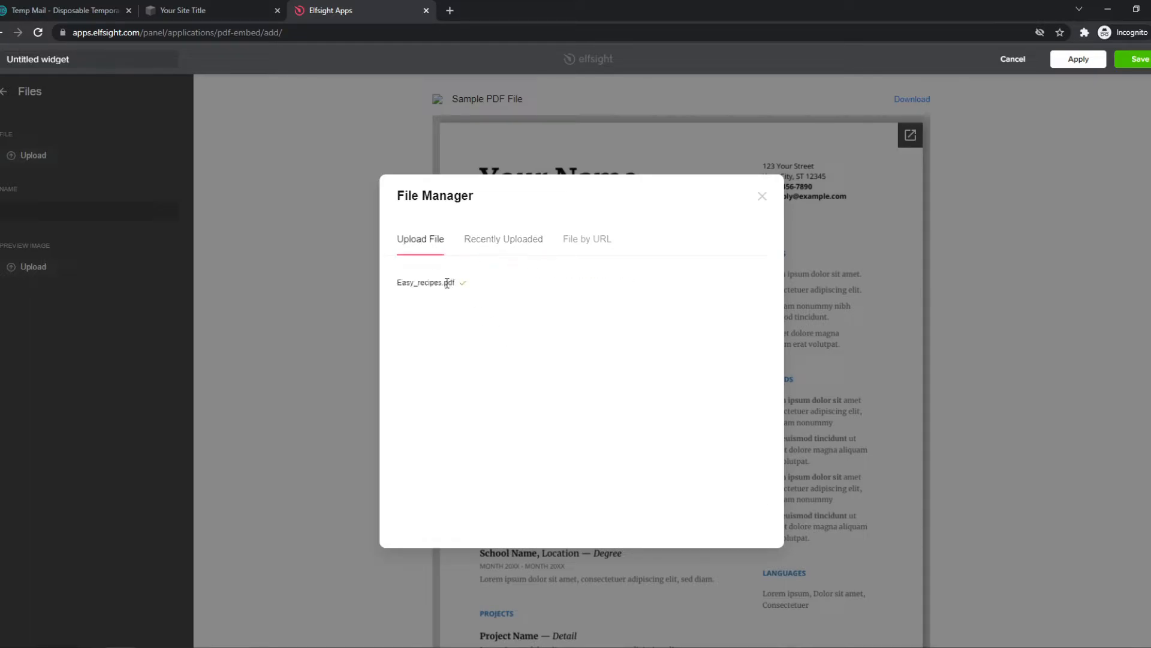
{"action": "left_click", "coordinate": [425, 281]}
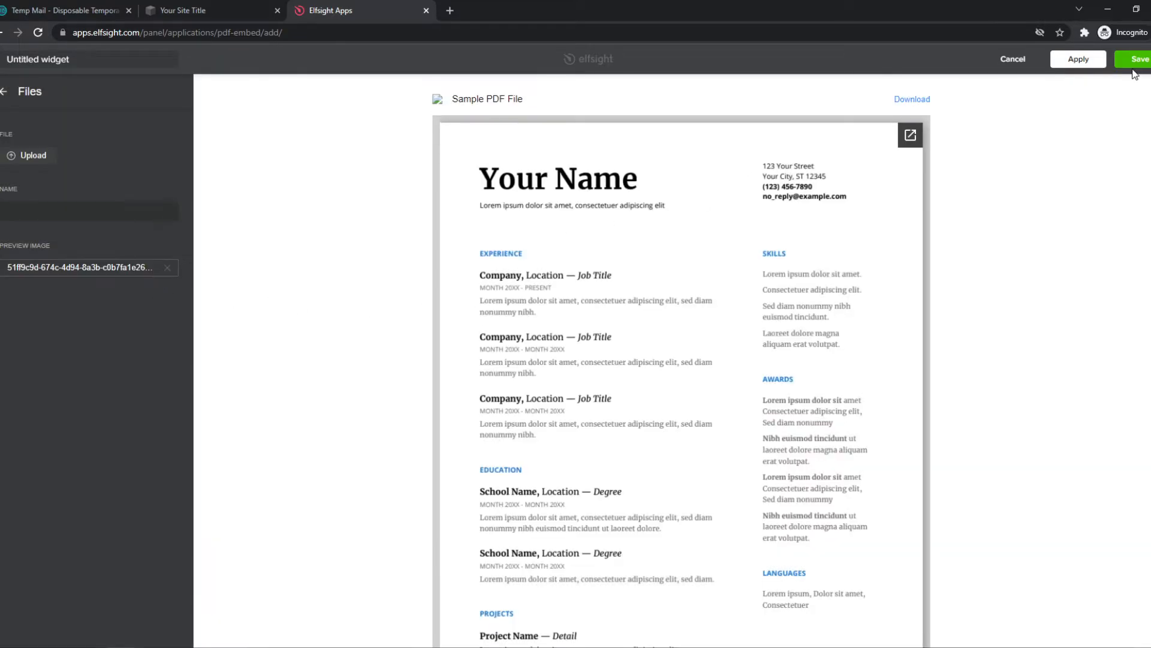
- Save the widget and copy its embed code for adding to a website
{"action": "left_click", "coordinate": [1149, 58]}
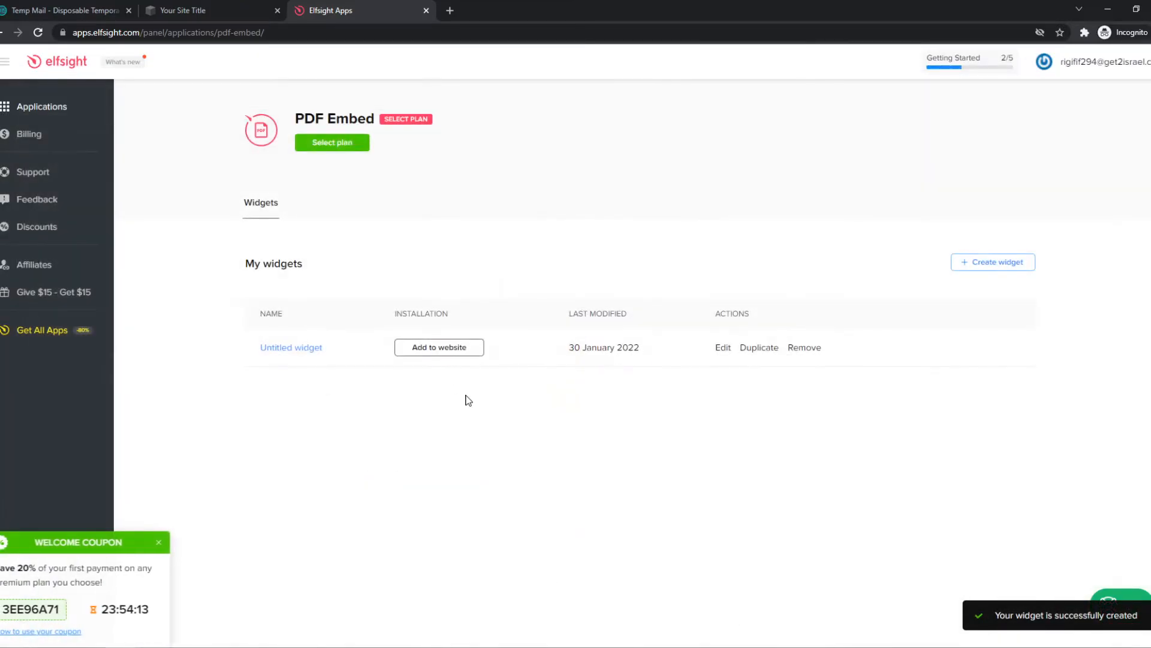
{"action": "left_click", "coordinate": [439, 348]}
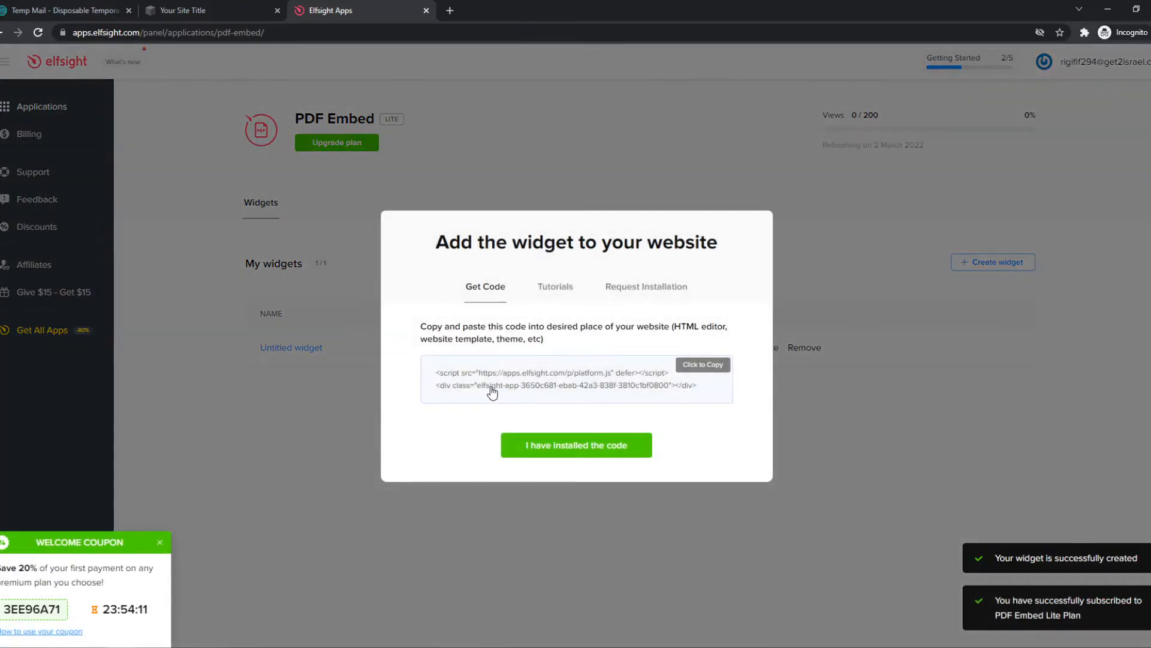
{"action": "left_click", "coordinate": [182, 10]}
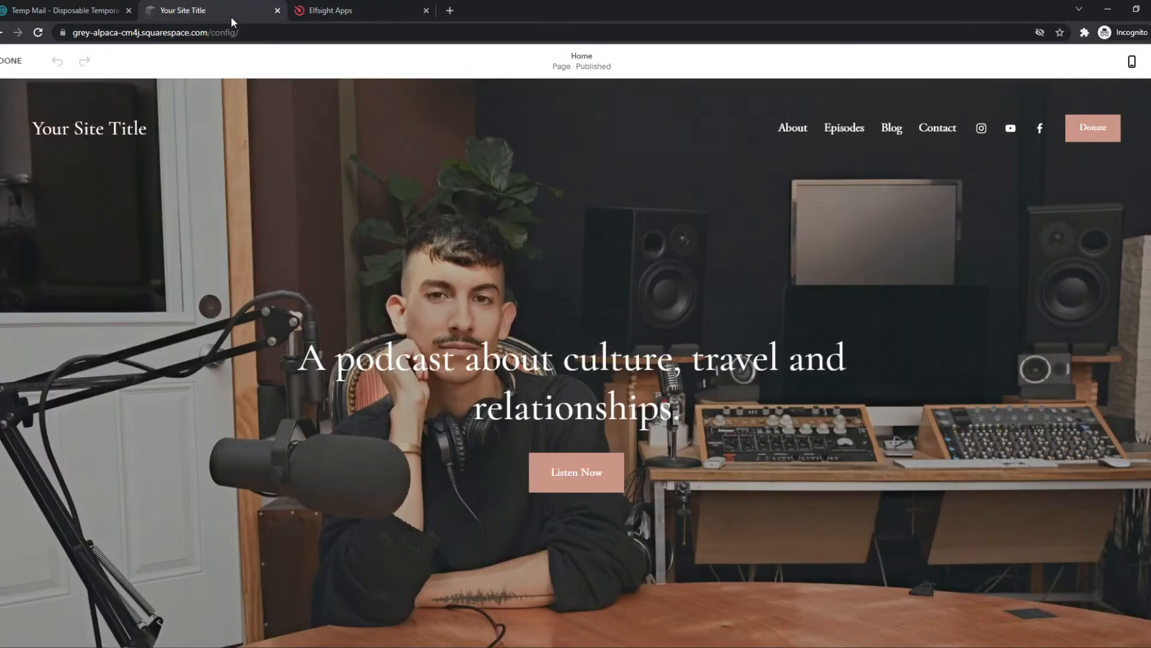
- Add a blank section below the podcast hero and start adding a block to it
{"action": "scroll", "scroll_direction": "down", "scroll_amount": 3}
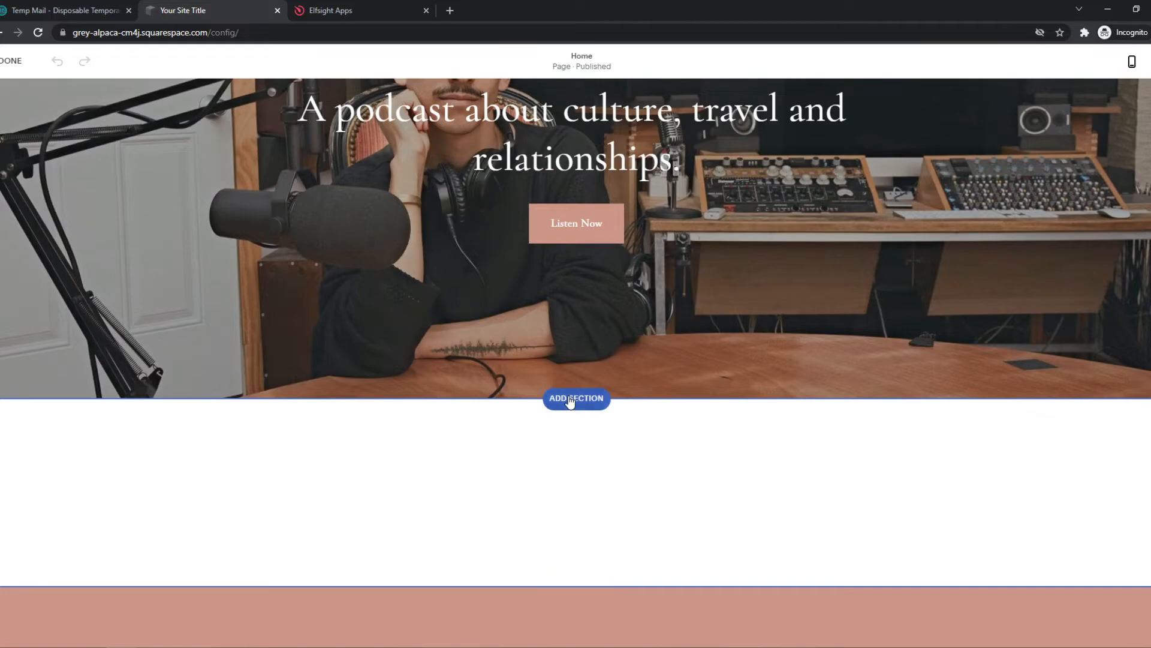
{"action": "left_click", "coordinate": [576, 399]}
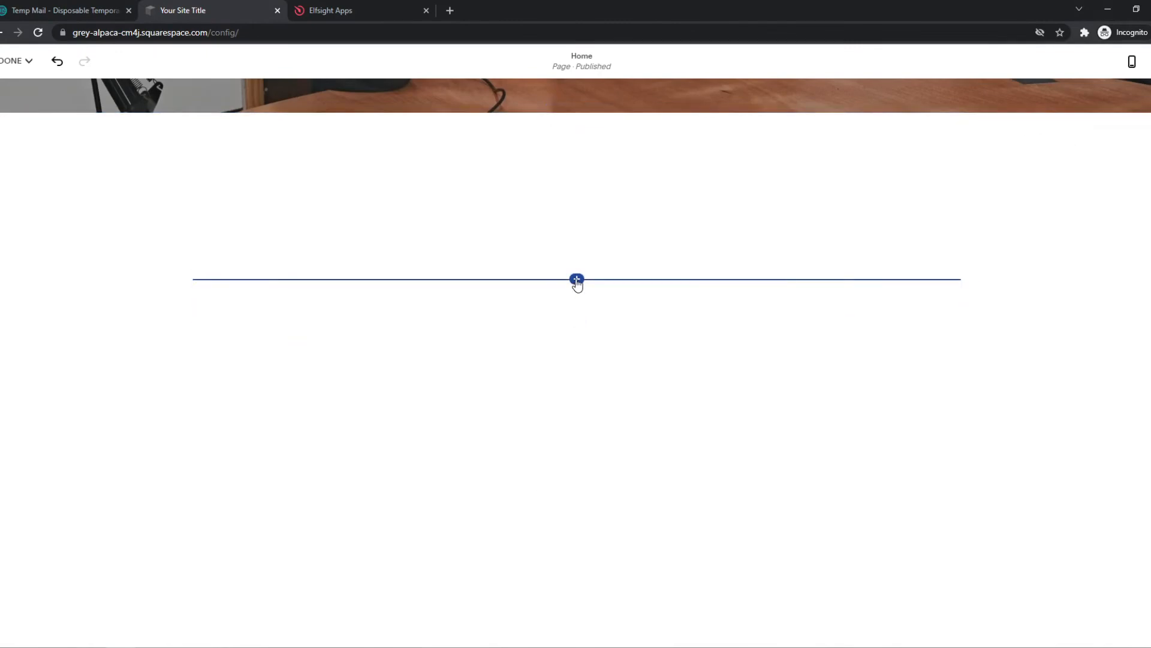
{"action": "left_click", "coordinate": [575, 278]}
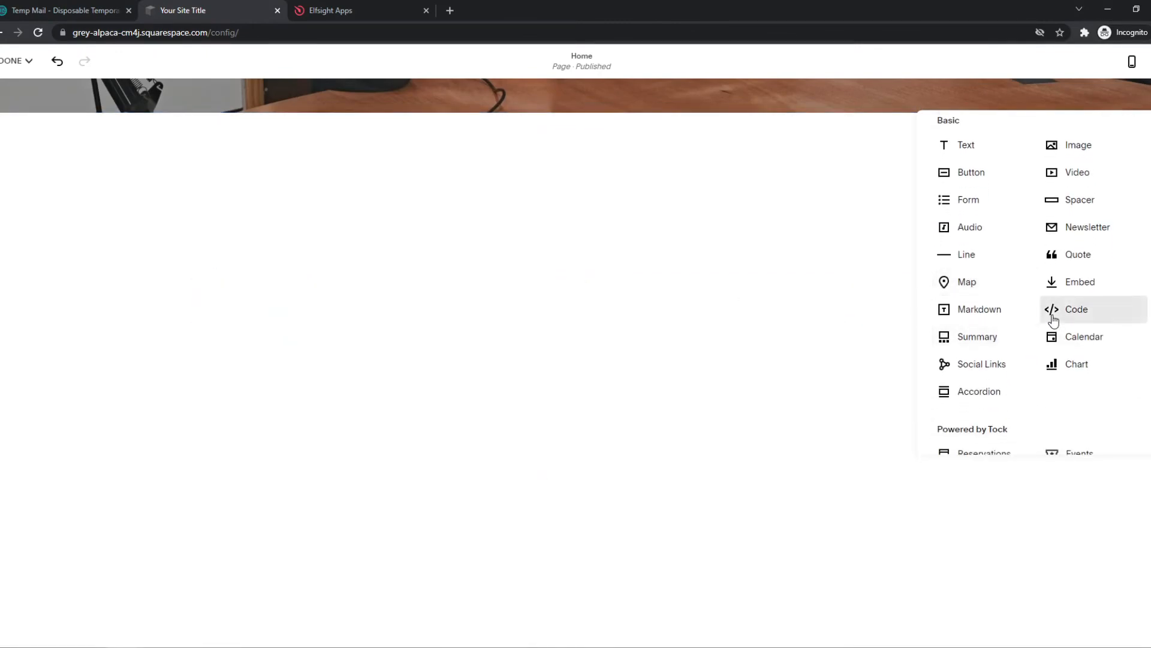
- Insert a Code block with the pasted Elfsight script, leaving Display Source Code off
{"action": "left_click", "coordinate": [1076, 310]}
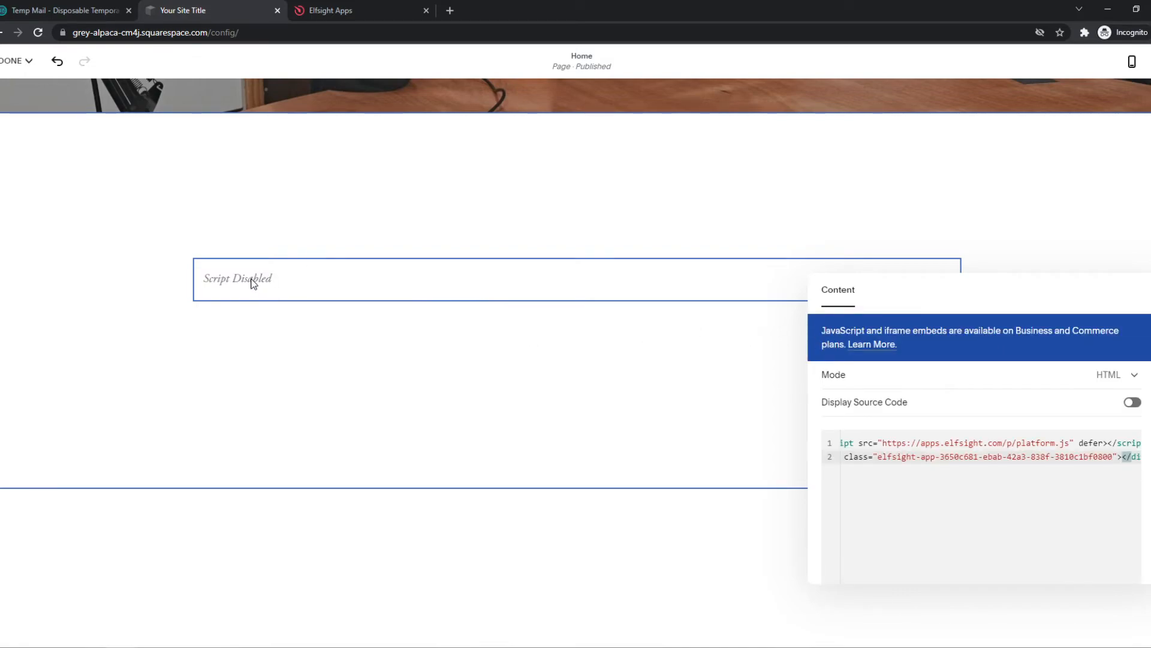
{"action": "left_click", "coordinate": [1132, 401]}
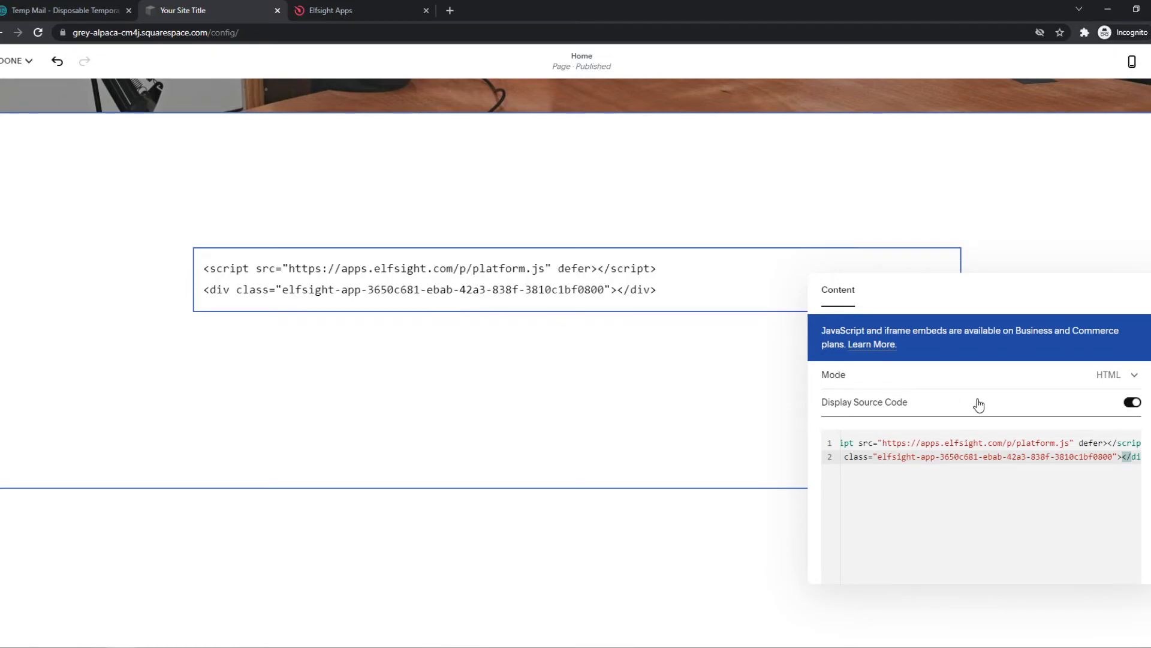
{"action": "left_click", "coordinate": [1130, 403]}
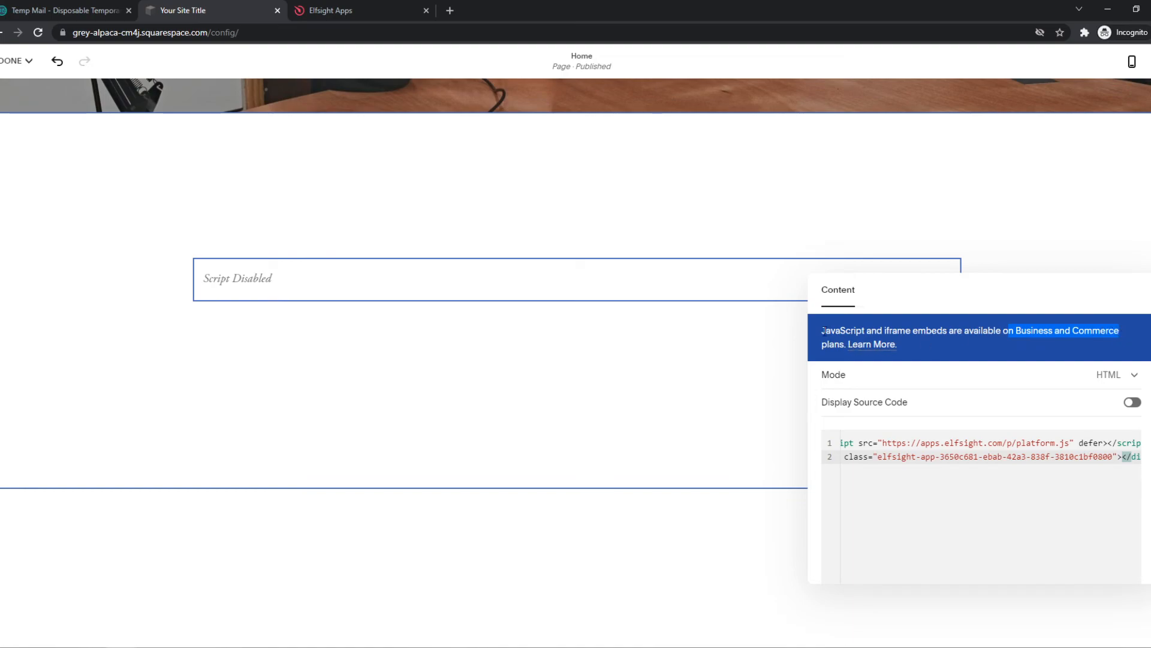
{"action": "mouse_move", "coordinate": [350, 236]}
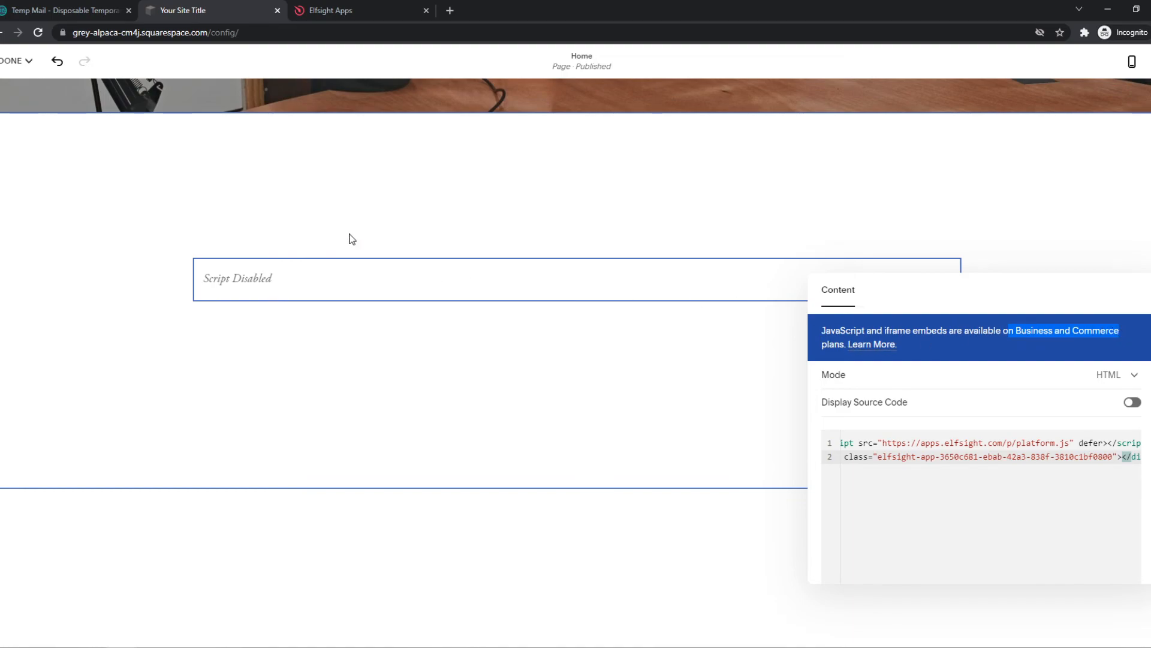